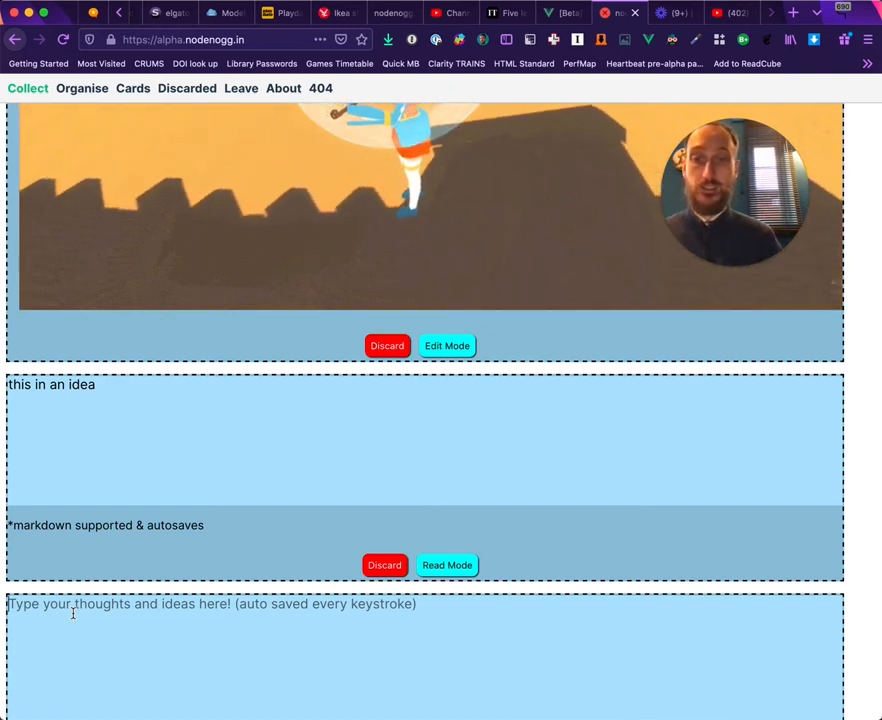
text(*bold**)
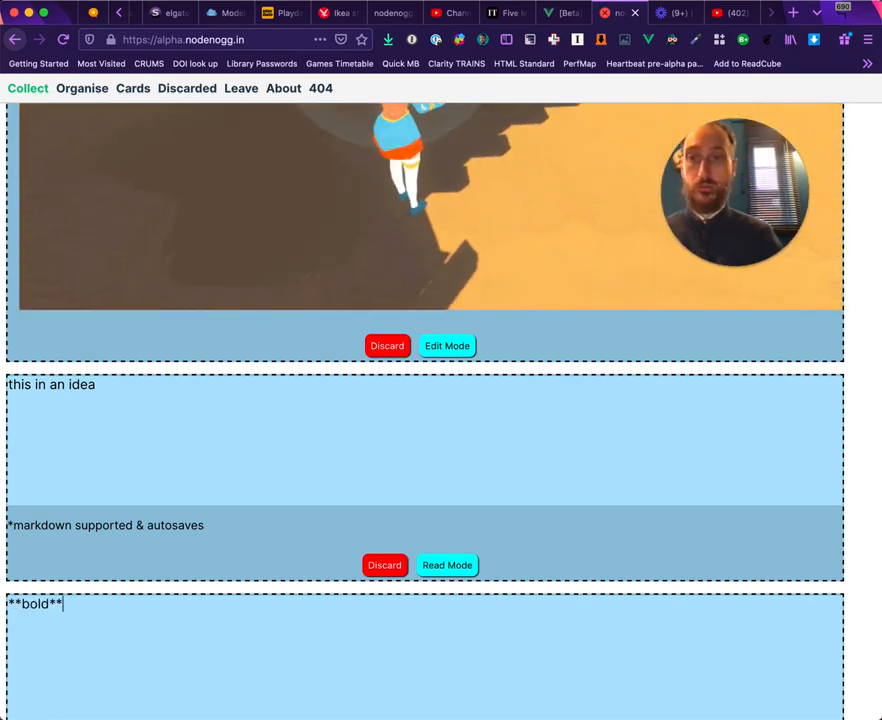
scroll(down, 3)
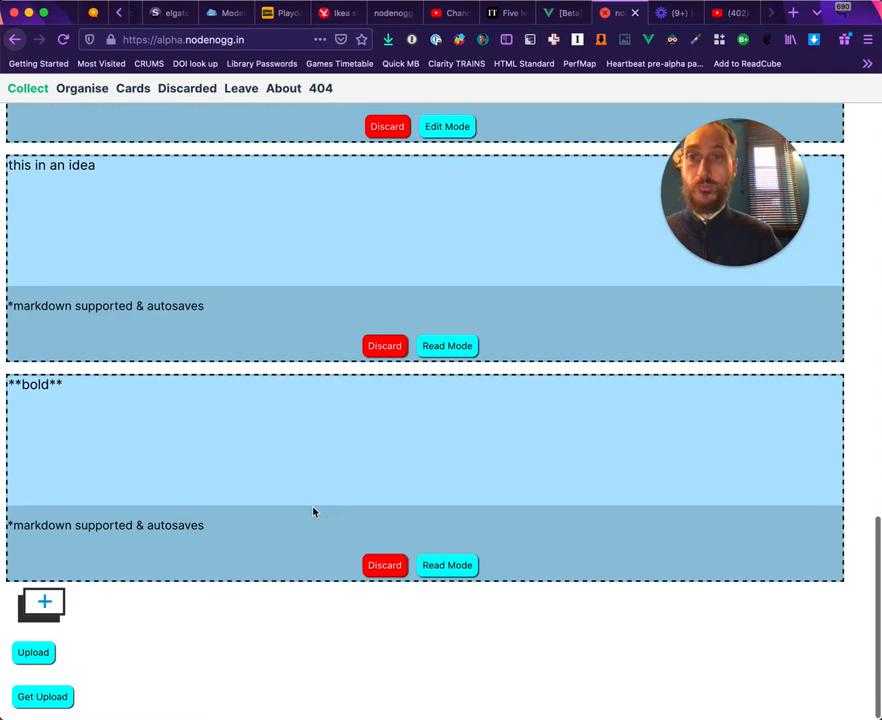